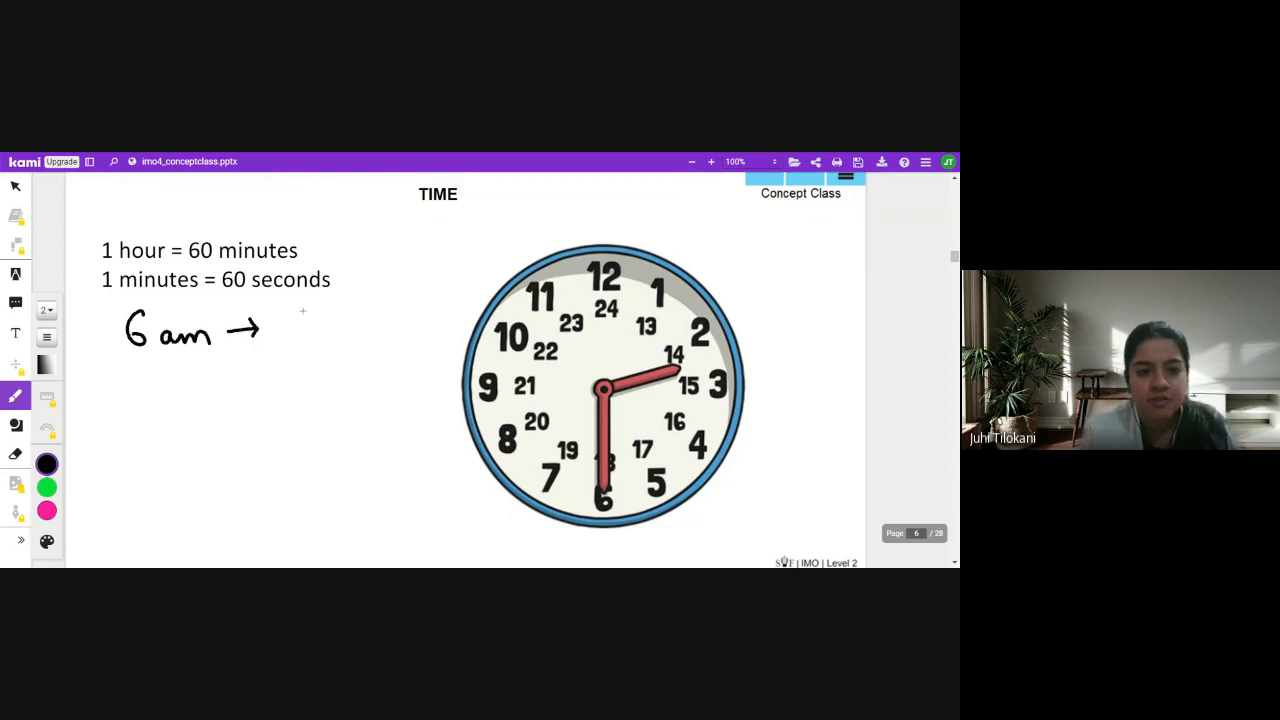
- Handwrite '6 am → Morning' and '6 pm → Evening' beneath the minutes notes
{"action": "type", "text": "Morning"}
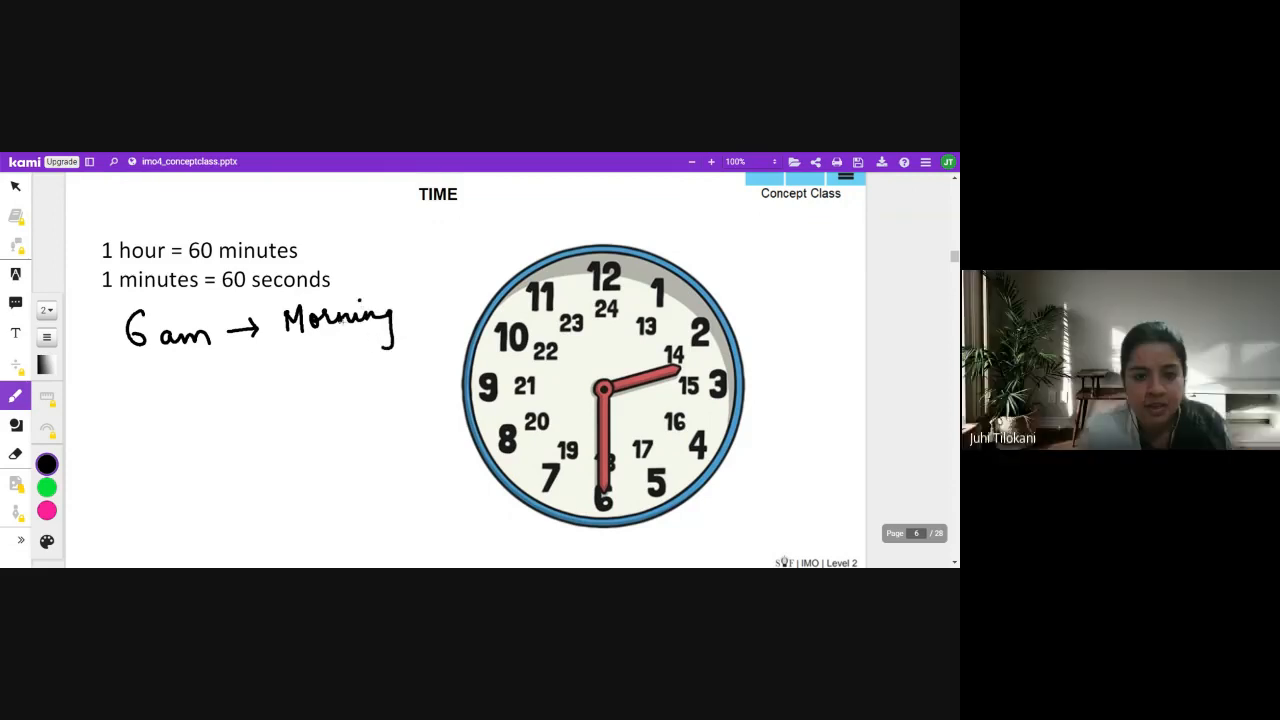
{"action": "left_click_drag", "start_coordinate": [130, 380], "coordinate": [180, 420]}
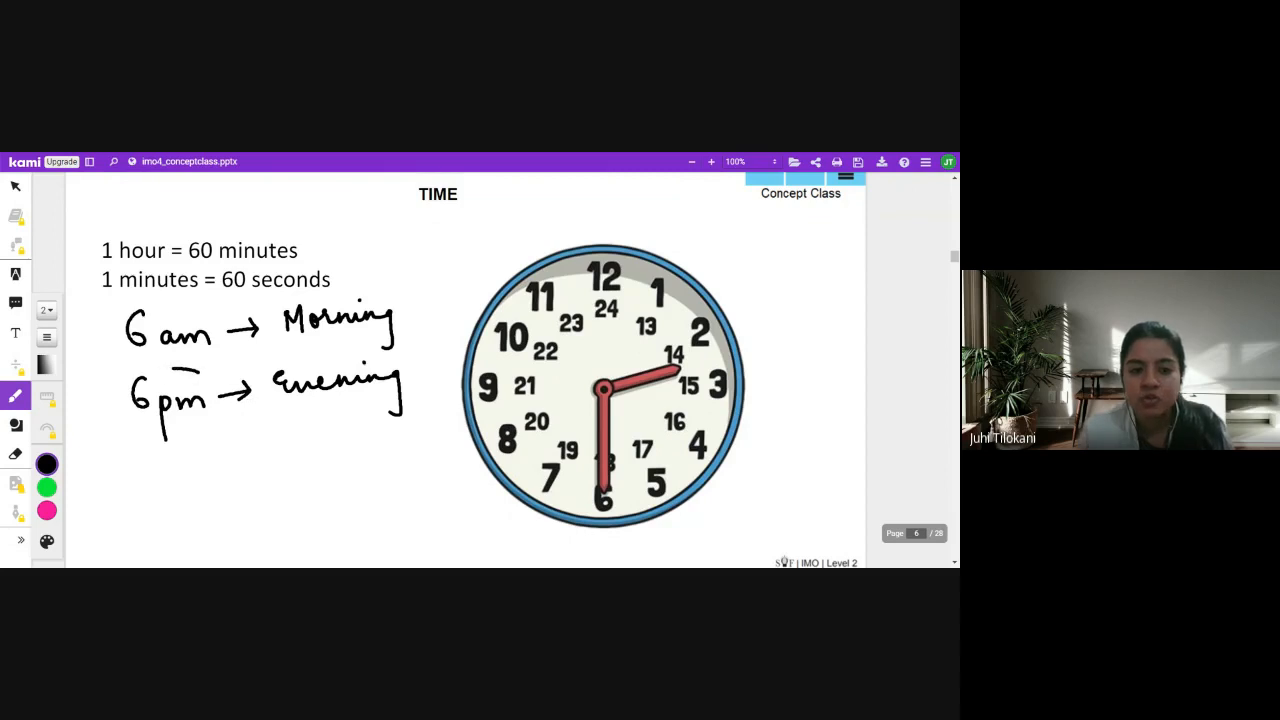
- Circle the 6 pm label and write '18:00 hours' beneath the evening line
{"action": "left_click_drag", "start_coordinate": [130, 400], "coordinate": [210, 400]}
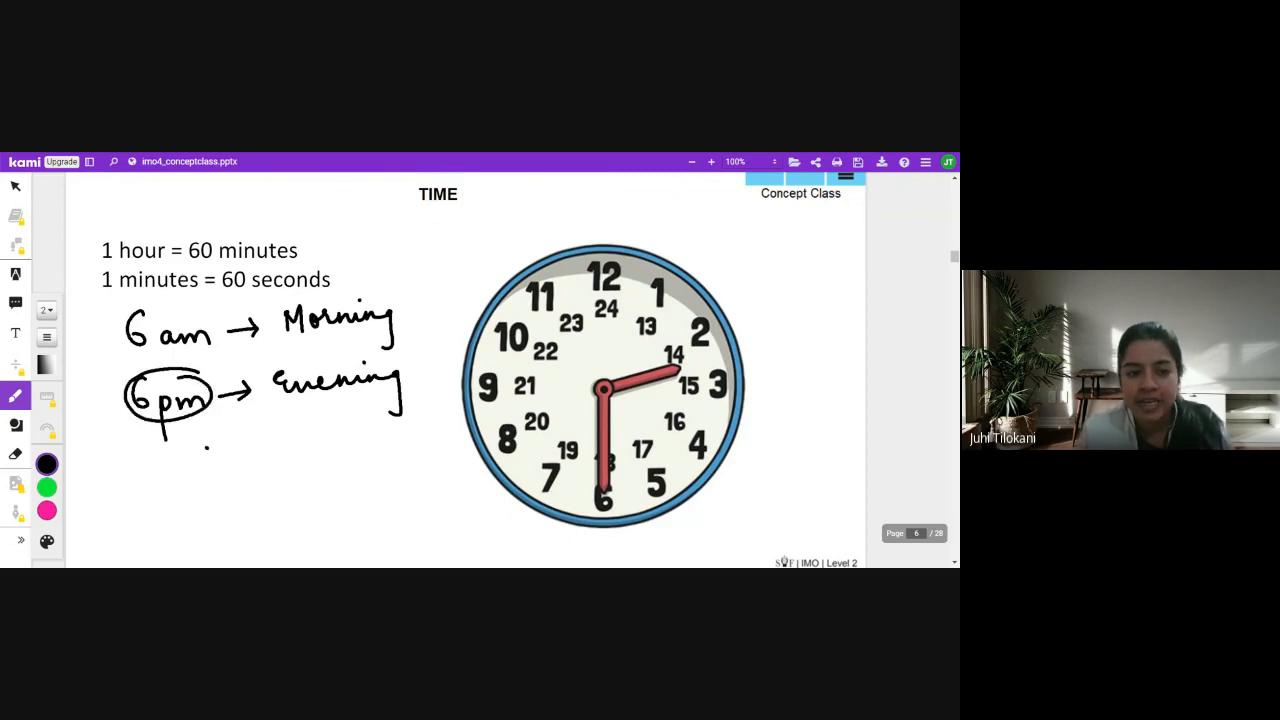
{"action": "left_click_drag", "start_coordinate": [204, 460], "coordinate": [264, 464]}
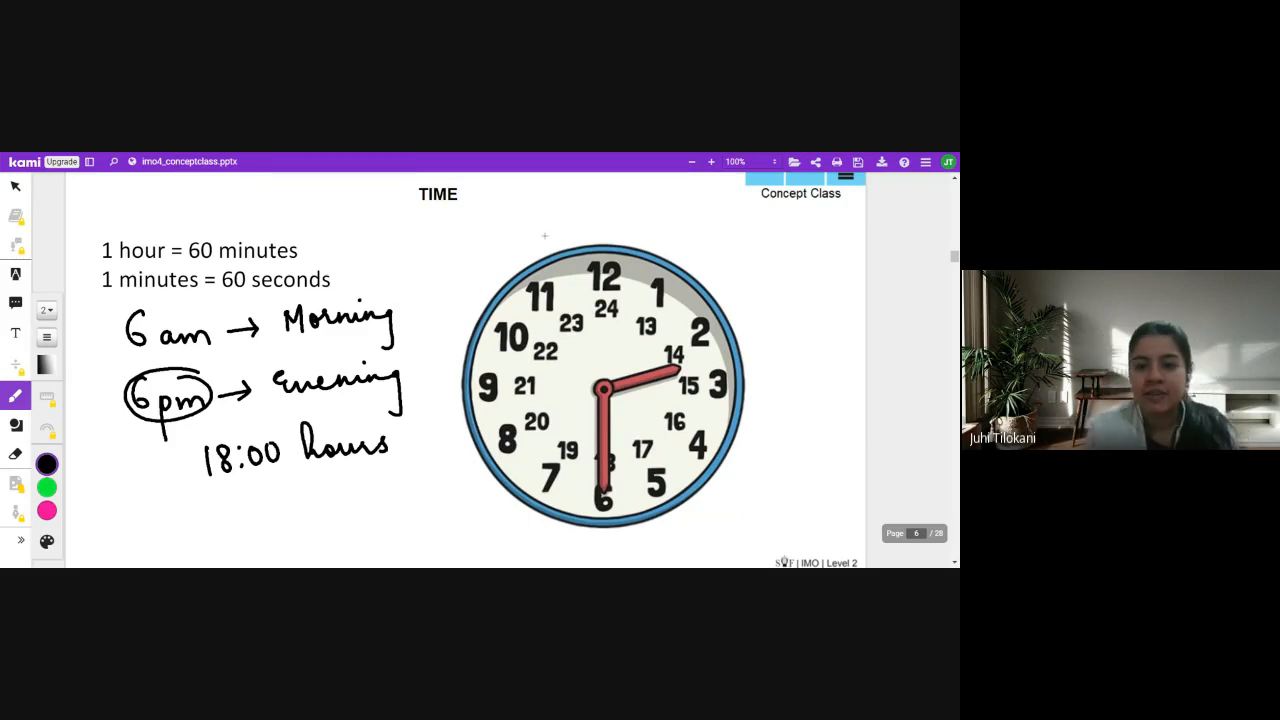
- Mark 00:00 above the 12 and label hours 1 am through 11 am around the clock rim
{"action": "left_click_drag", "start_coordinate": [570, 220], "coordinate": [616, 228]}
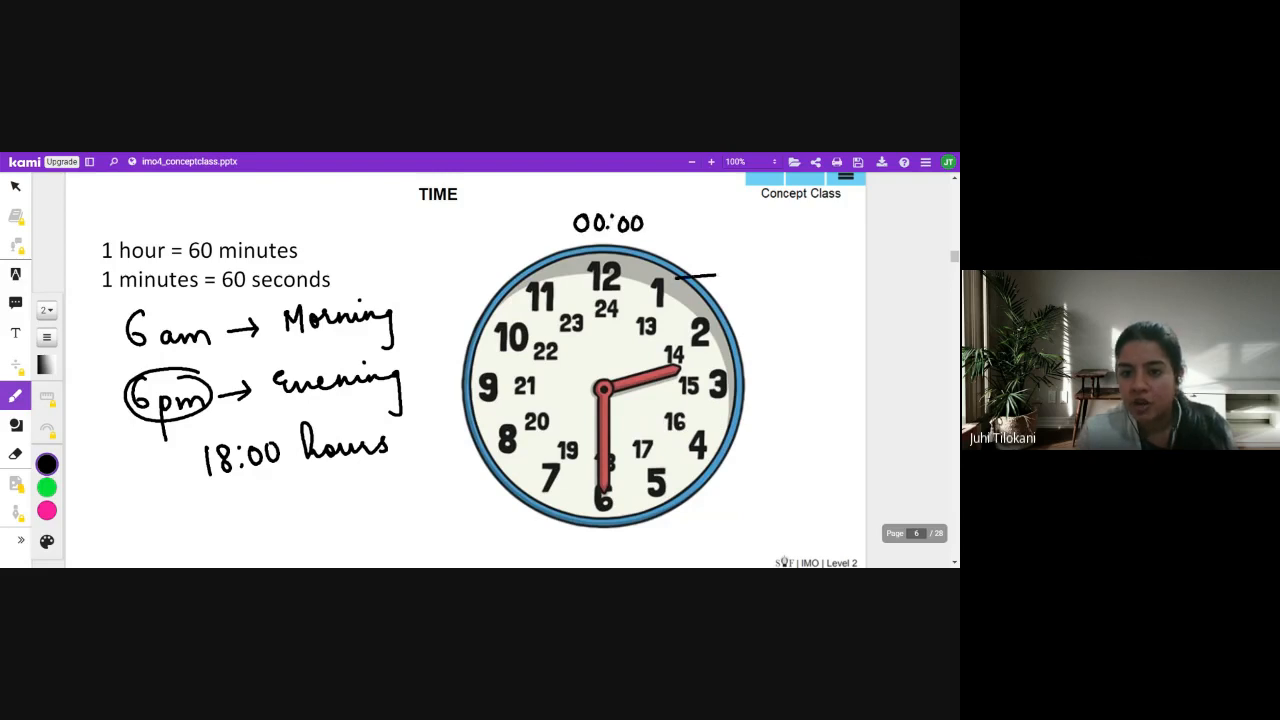
{"action": "left_click_drag", "start_coordinate": [720, 276], "coordinate": [742, 278]}
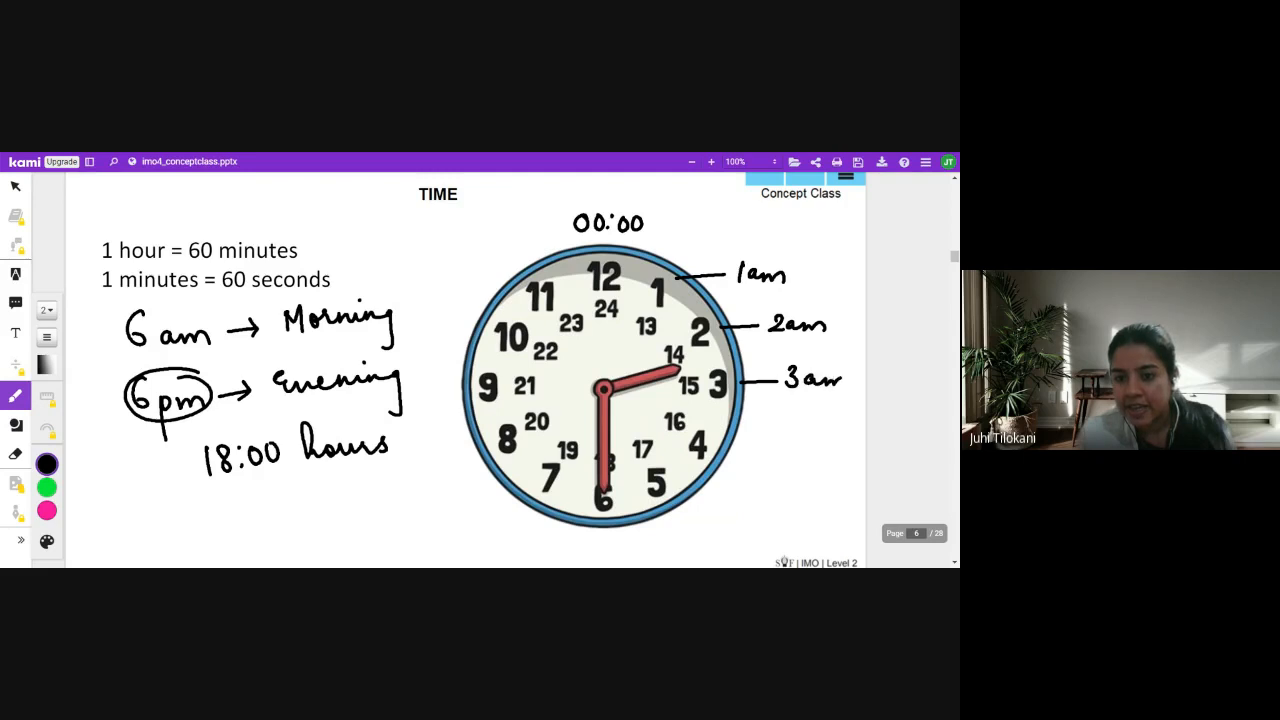
{"action": "left_click_drag", "start_coordinate": [730, 448], "coordinate": [800, 440]}
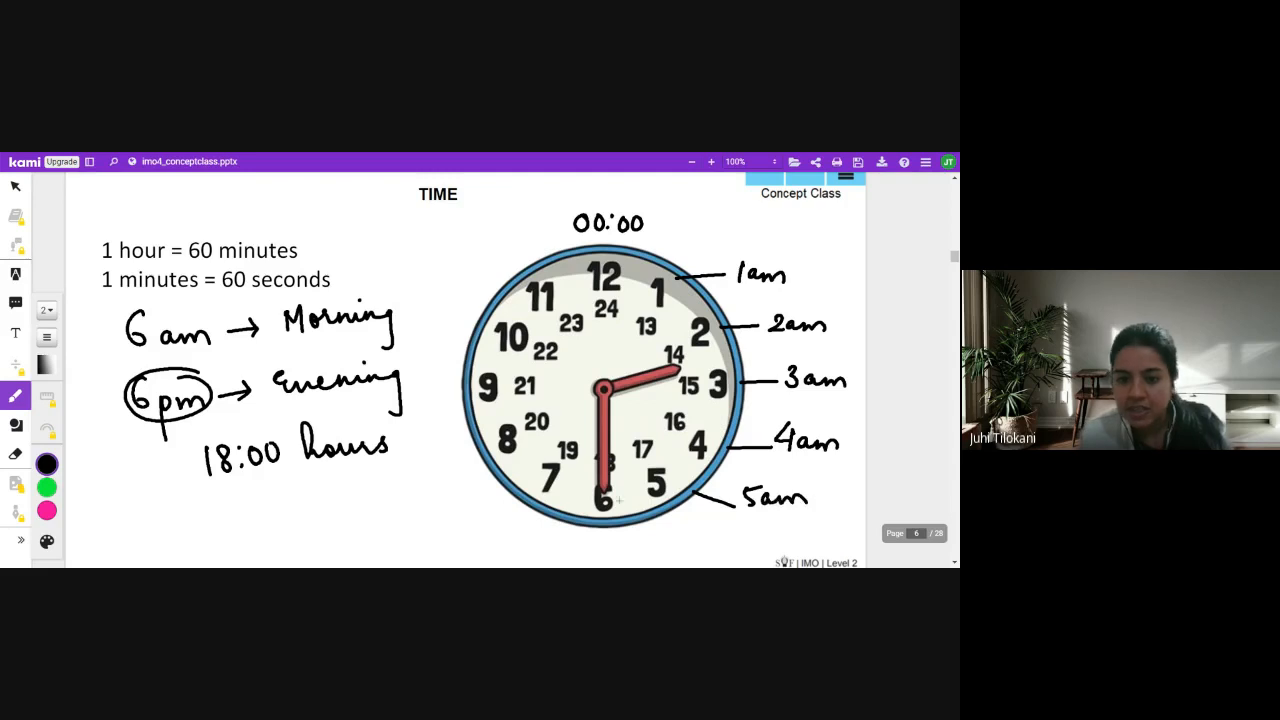
{"action": "left_click_drag", "start_coordinate": [616, 520], "coordinate": [680, 540]}
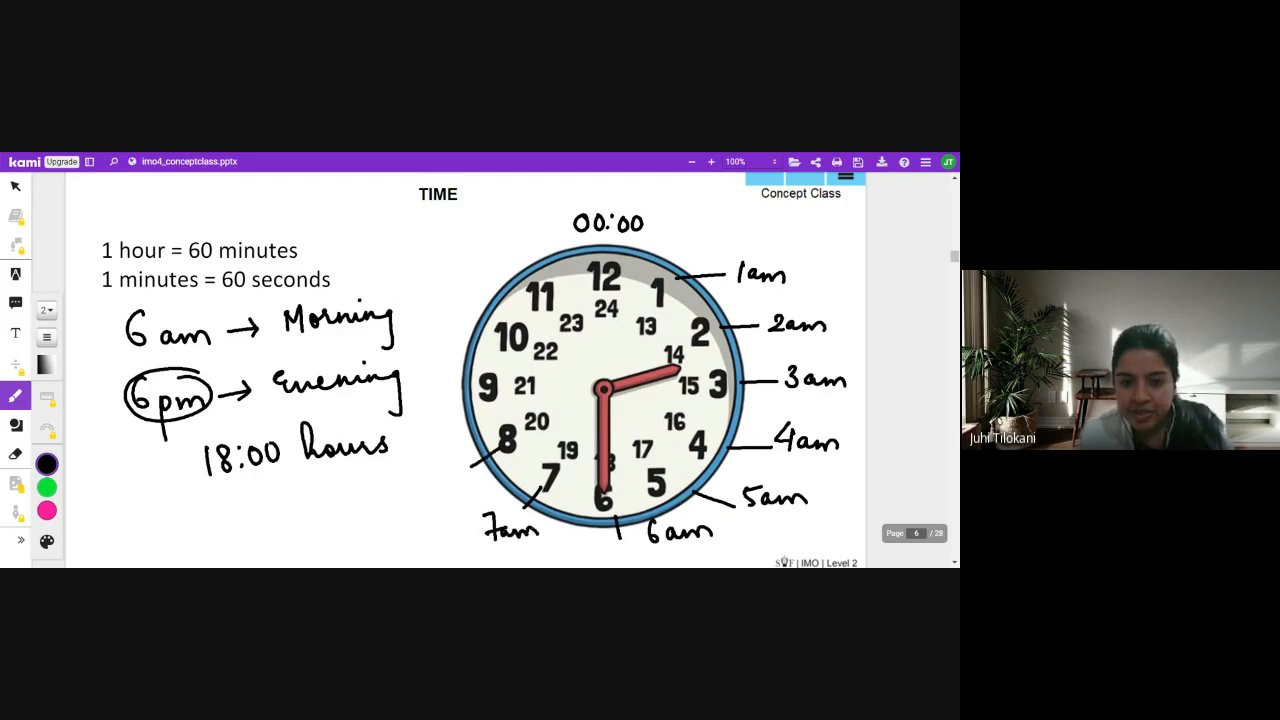
{"action": "left_click_drag", "start_coordinate": [400, 470], "coordinate": [450, 470]}
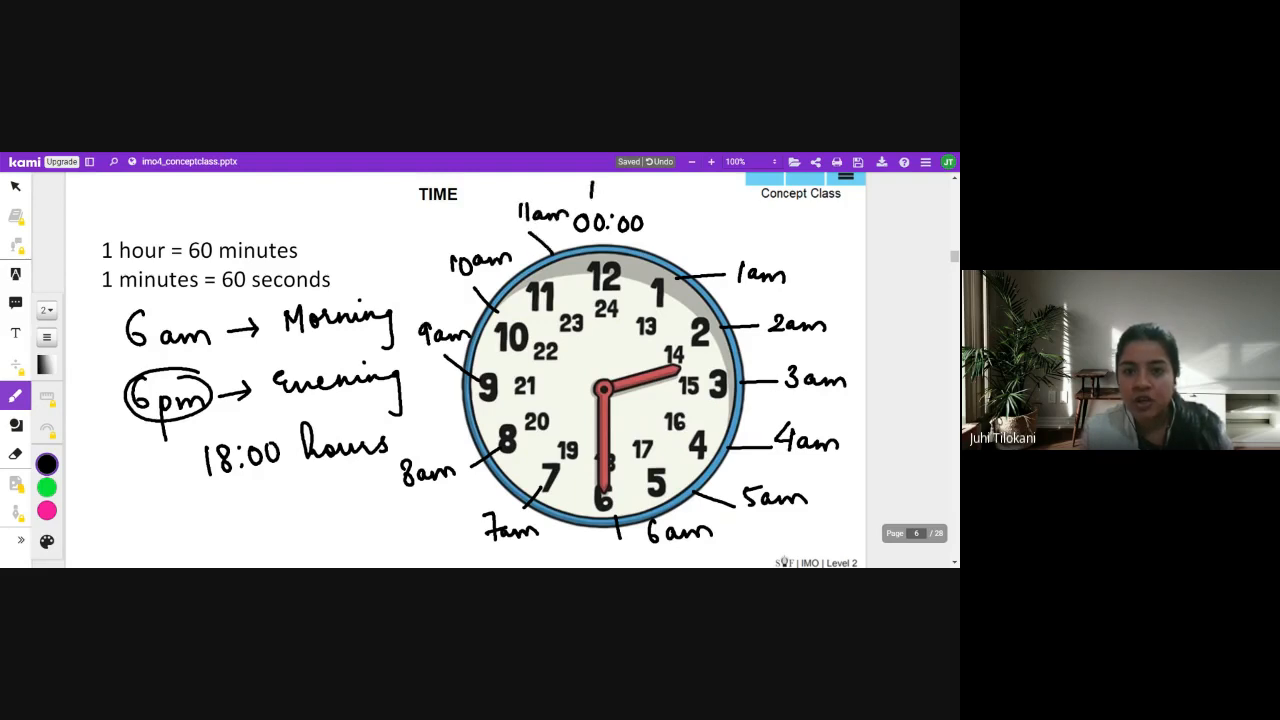
- Write '12 noon' at the top of the clock
{"action": "type", "text": "12 noon"}
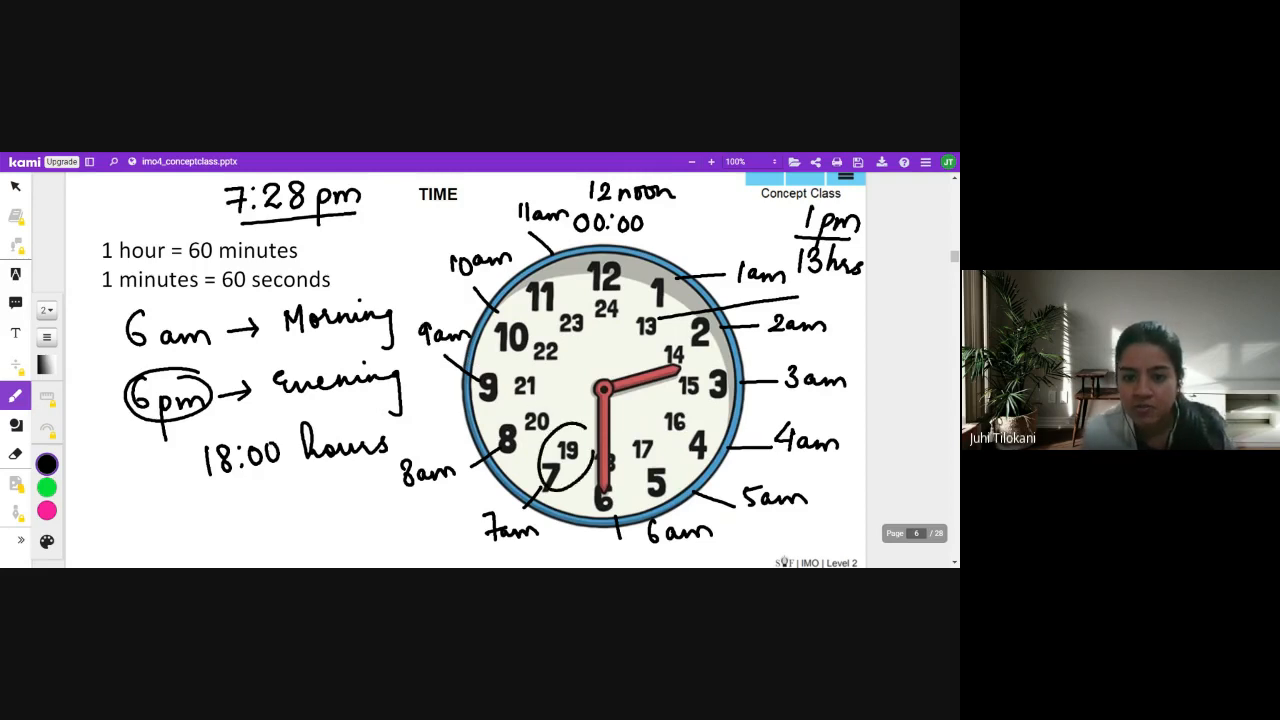
- Write '19:28 hrs' under the 7:28 pm note as its 24-hour form
{"action": "left_click_drag", "start_coordinate": [320, 230], "coordinate": [344, 240]}
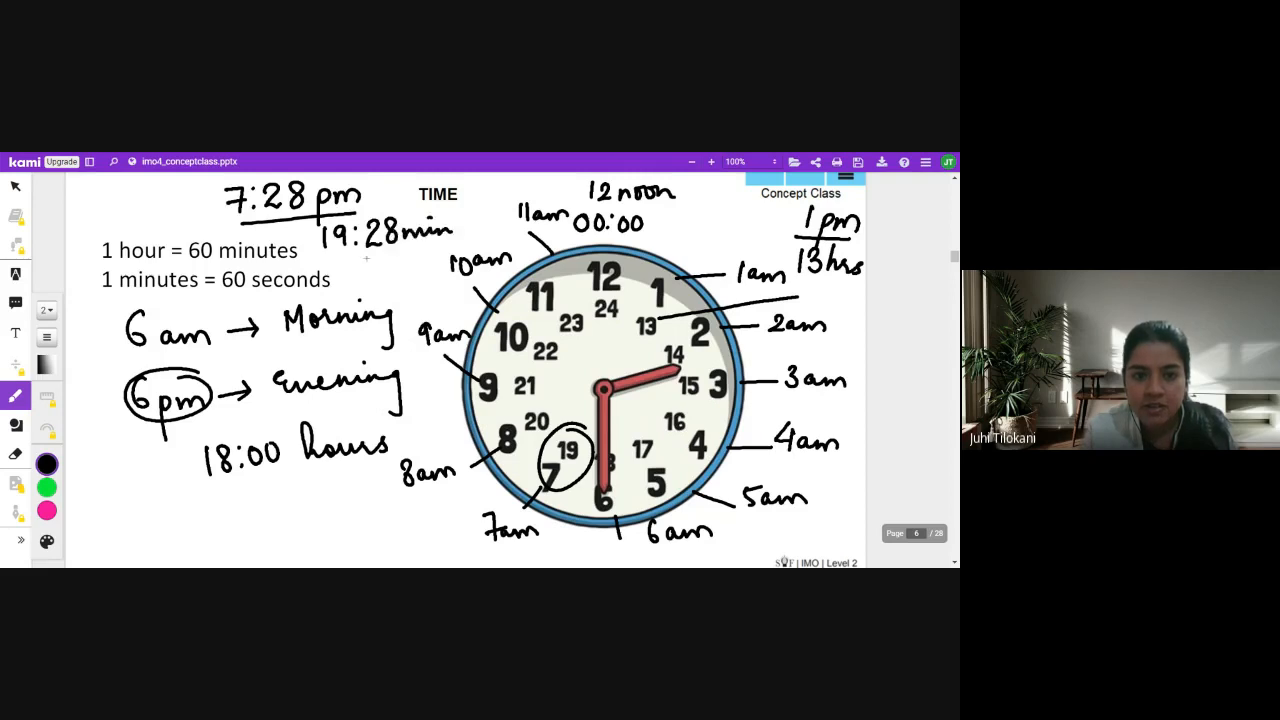
{"action": "left_click_drag", "start_coordinate": [360, 264], "coordinate": [384, 264]}
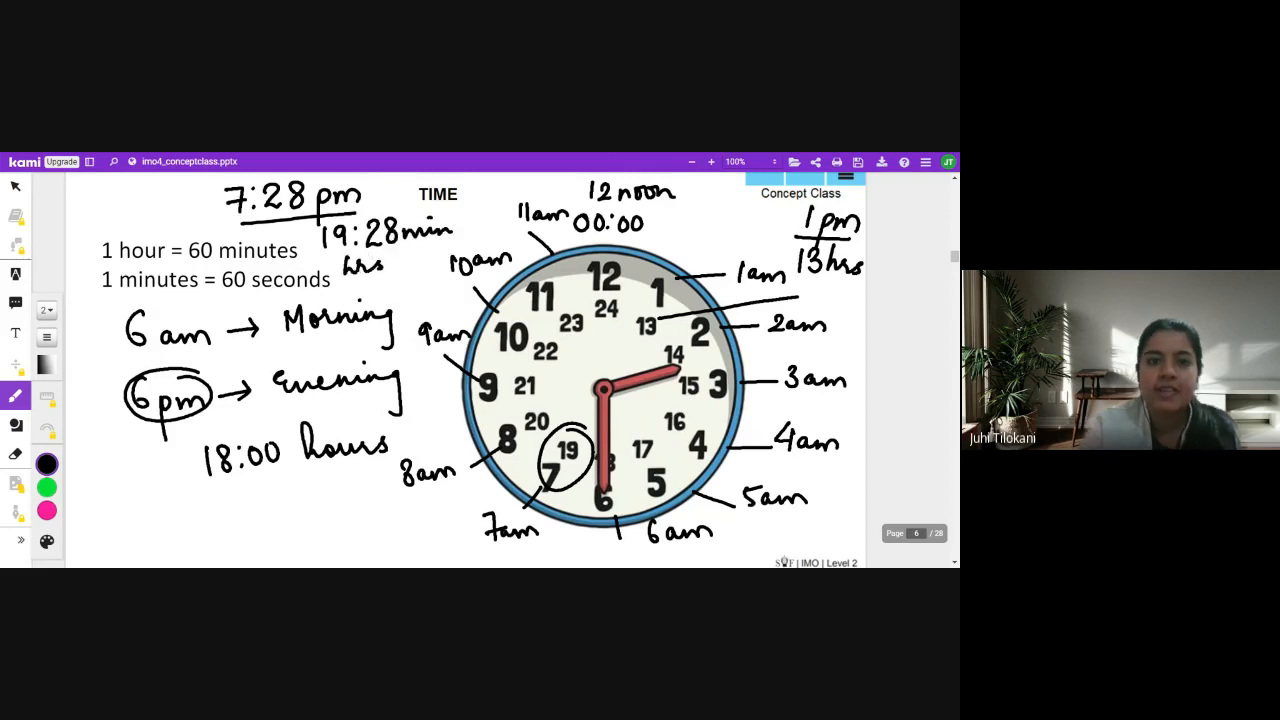